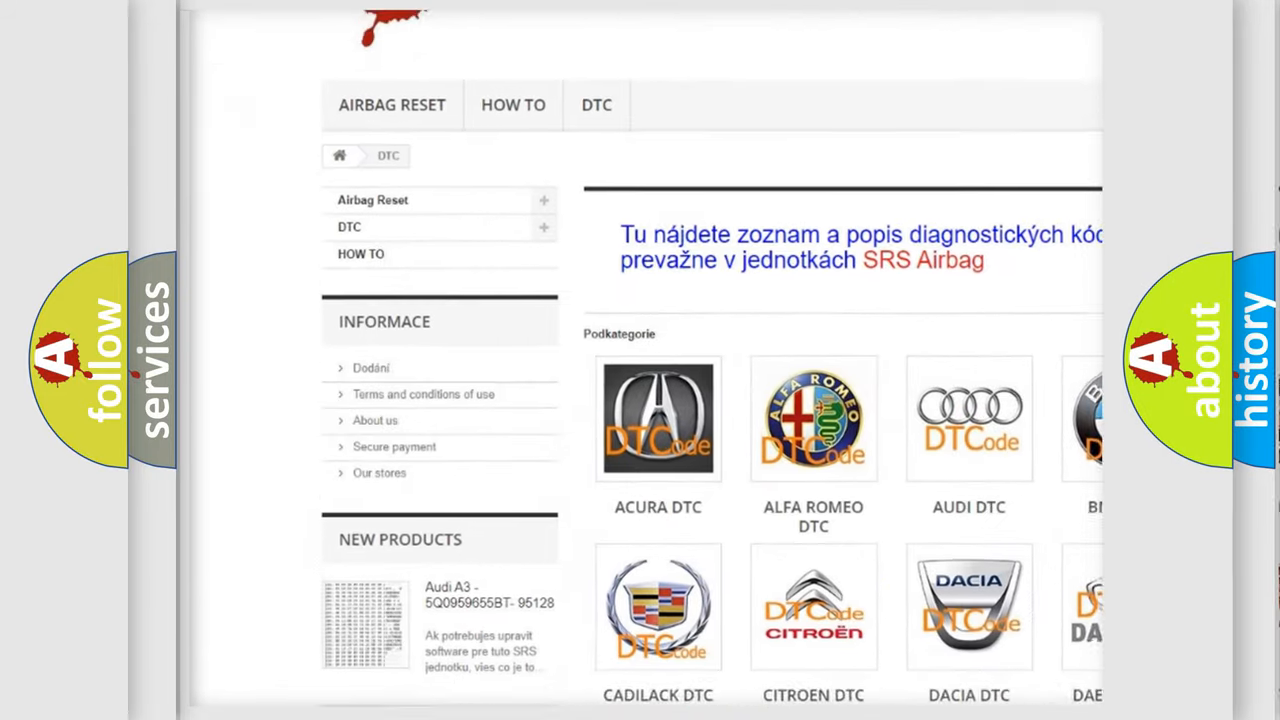
scroll("down", 3)
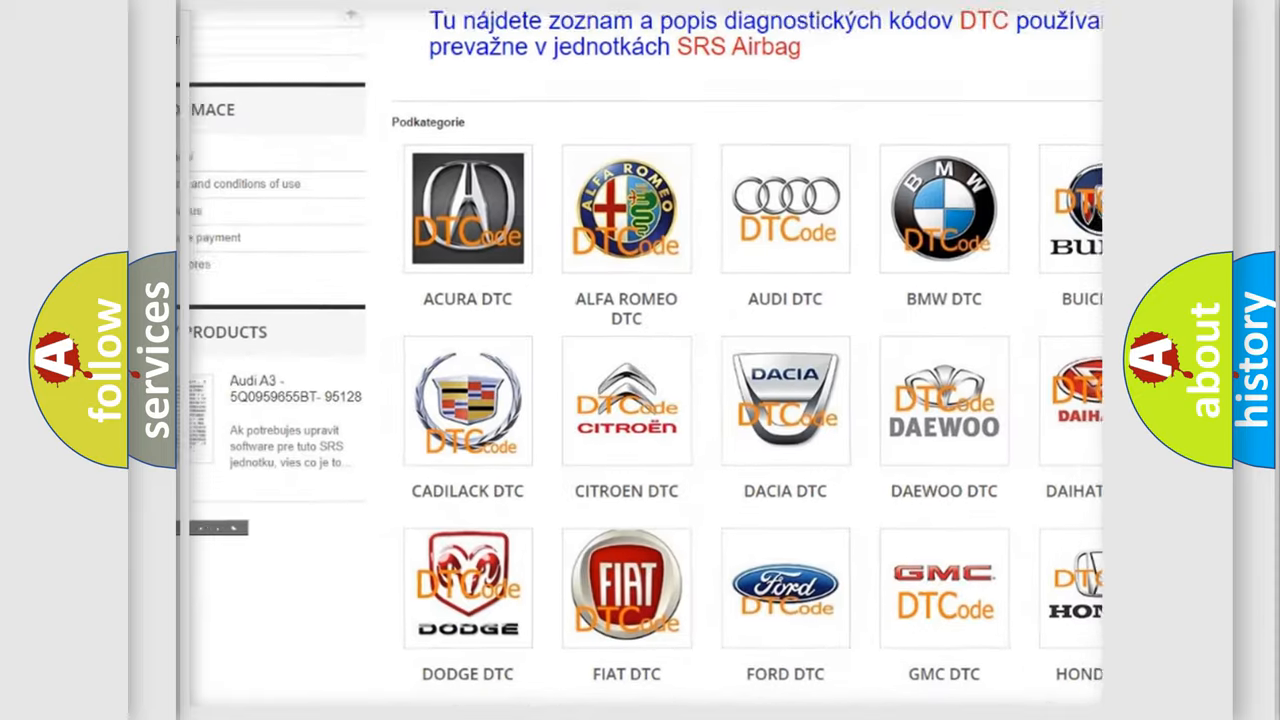
scroll("down", 3)
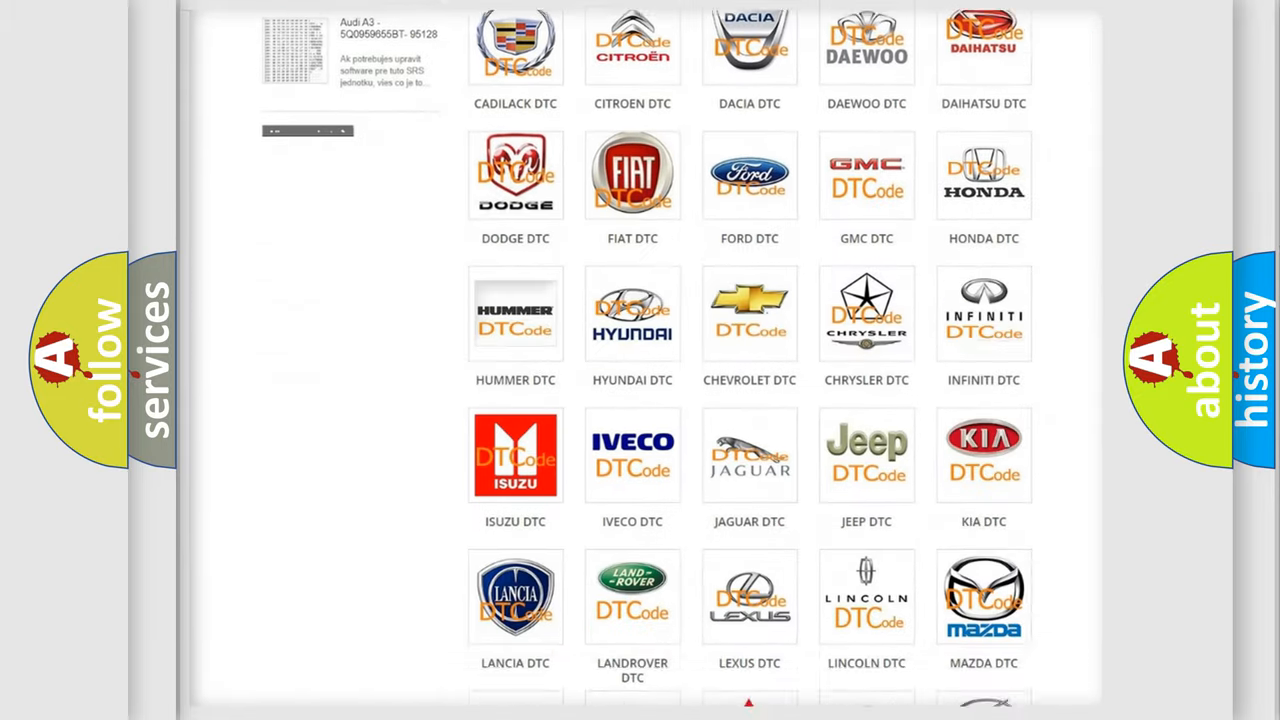
scroll("down", 3)
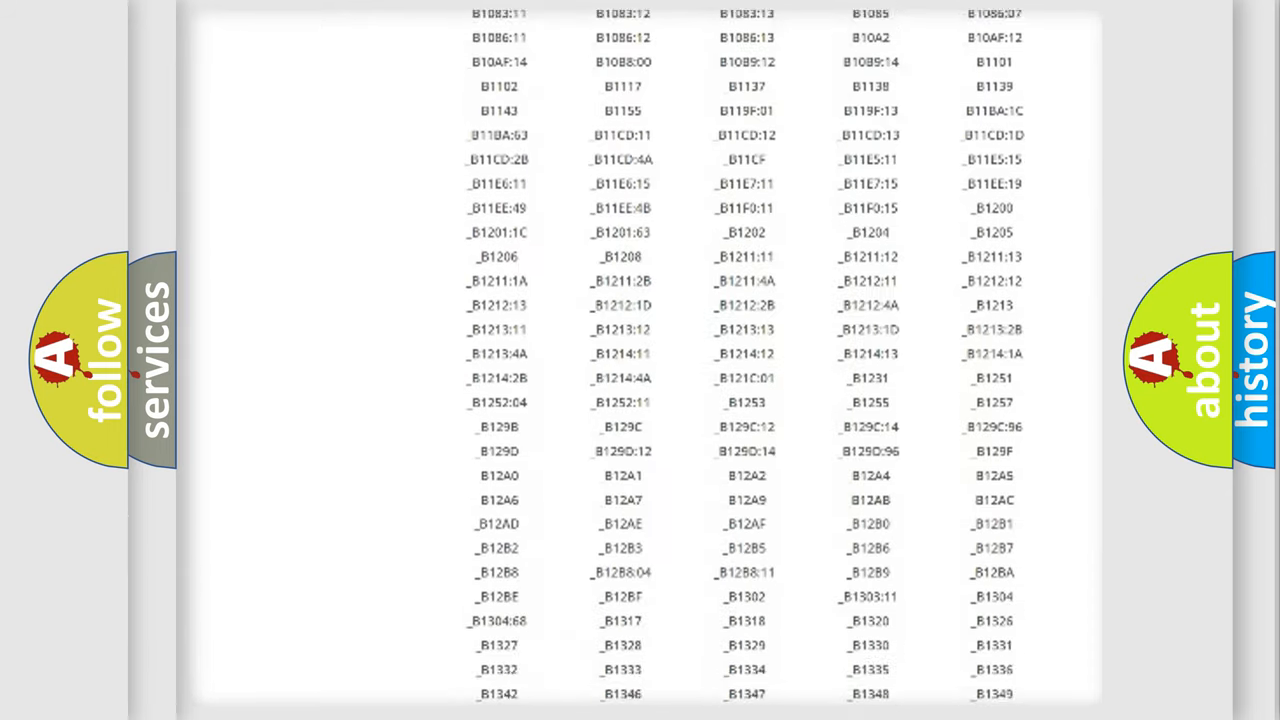
scroll("down", 3)
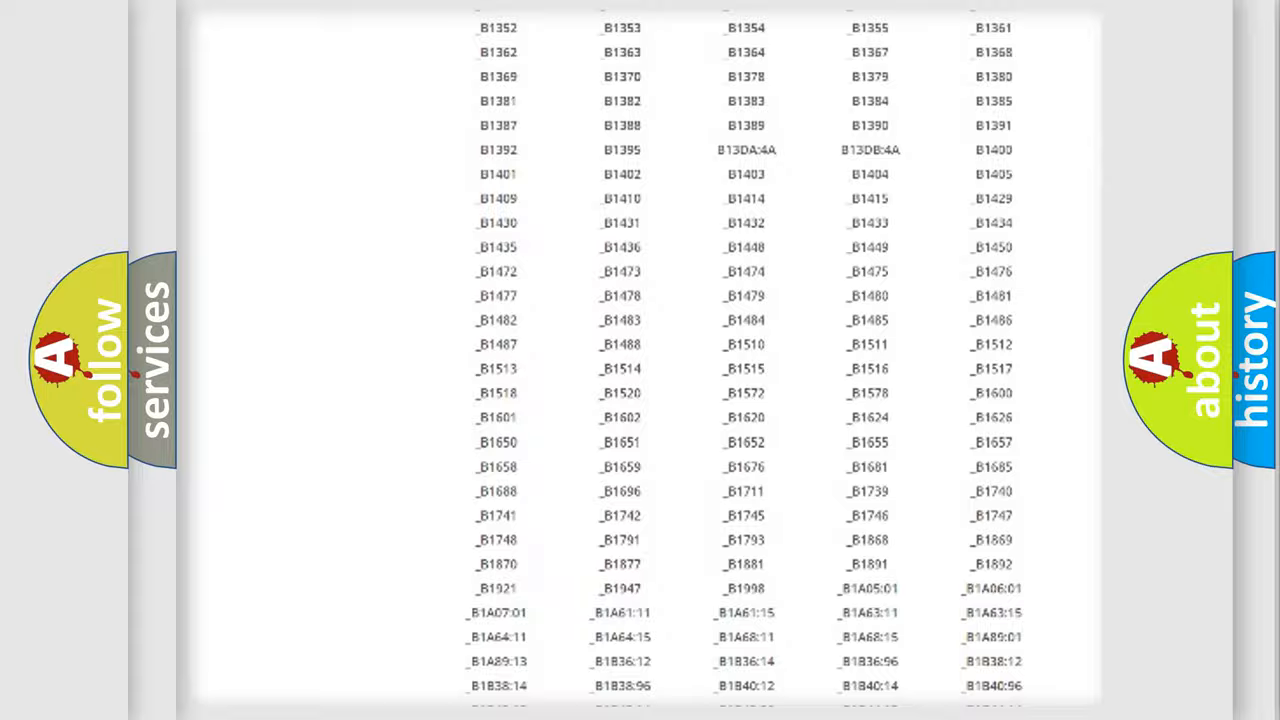